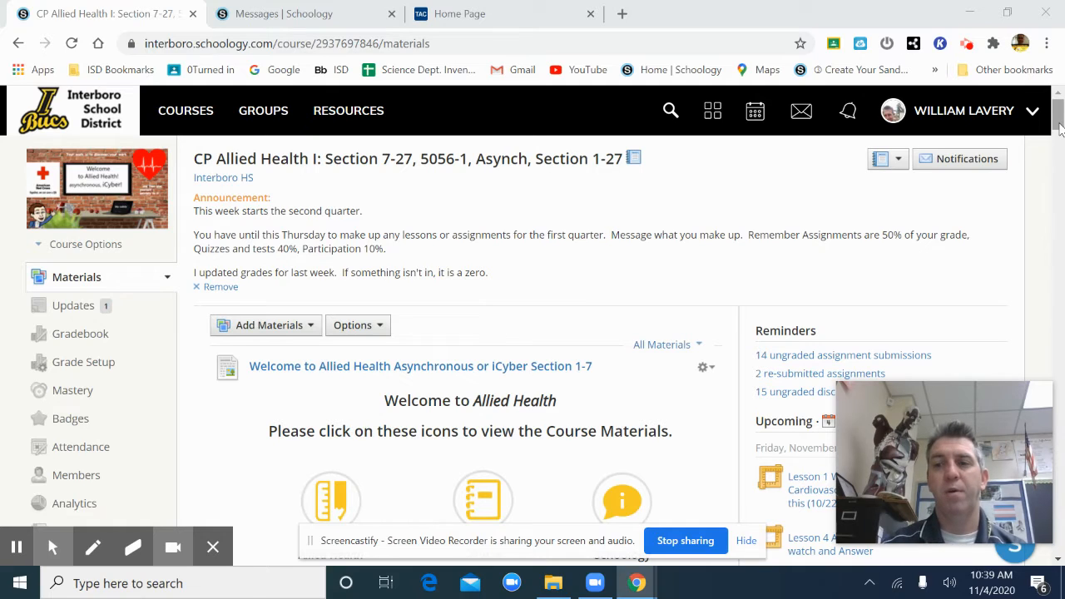
Step: Scroll the course Materials and open the Lesson 6C 'Power Station of the heart' Kami assignment
{"action": "scroll", "scroll_direction": "down", "scroll_amount": 3}
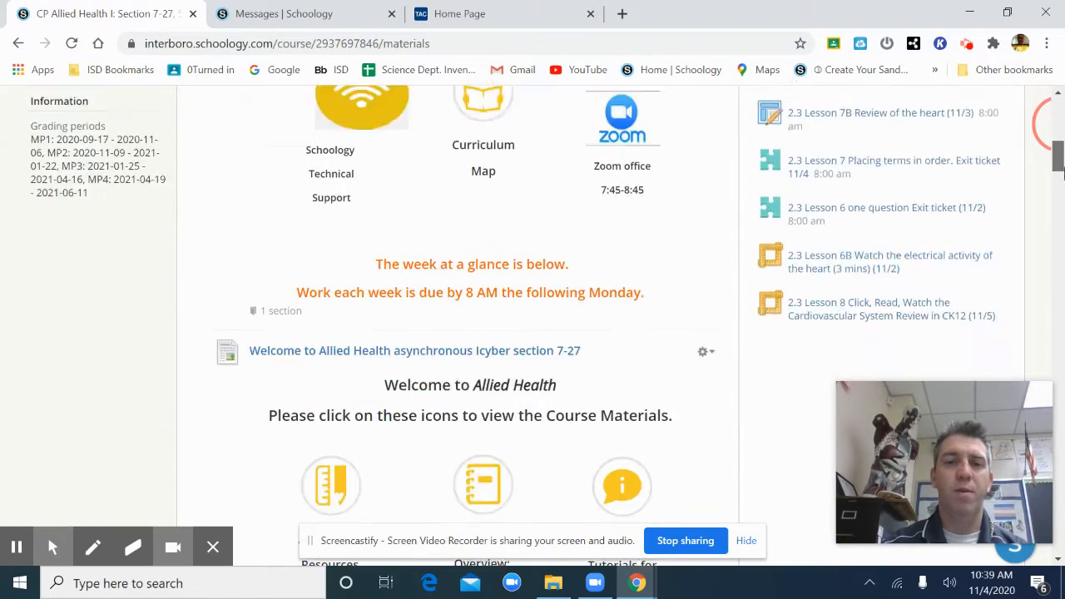
{"action": "scroll", "scroll_direction": "down", "scroll_amount": 3}
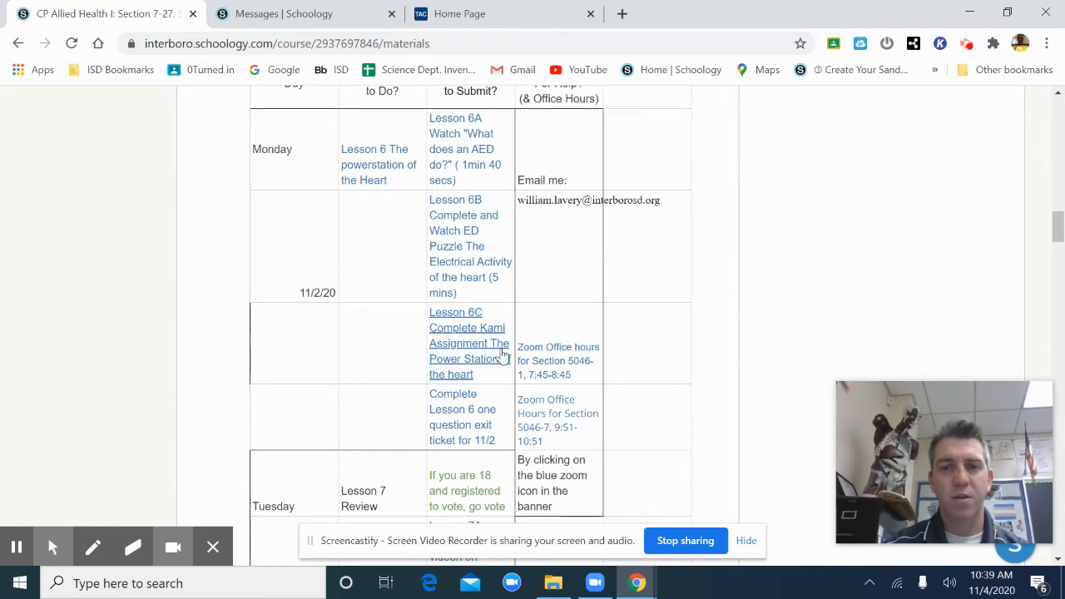
{"action": "mouse_move", "coordinate": [481, 360]}
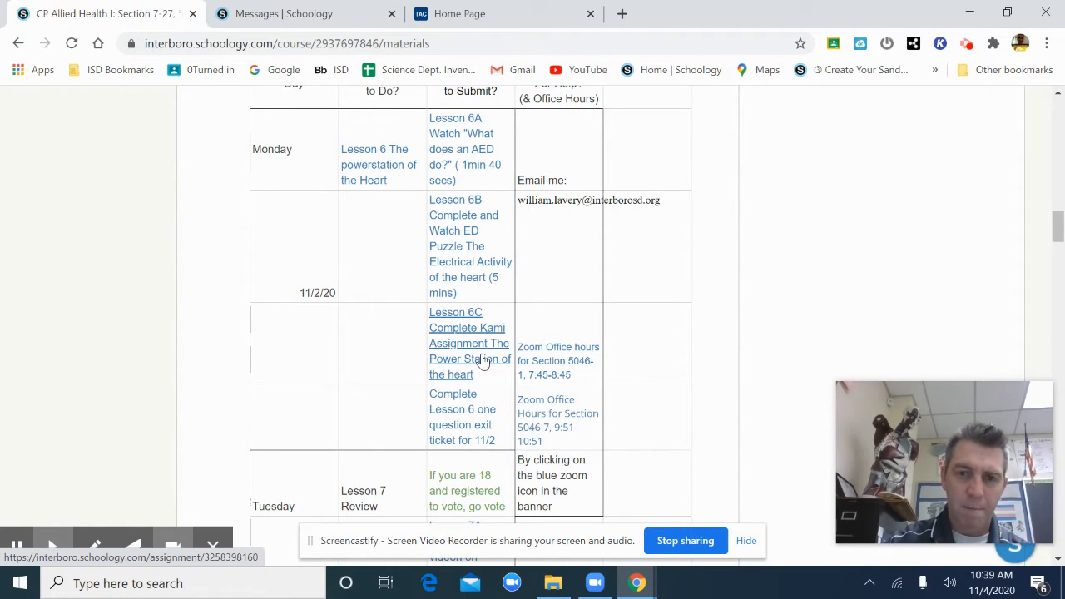
{"action": "left_click", "coordinate": [469, 343]}
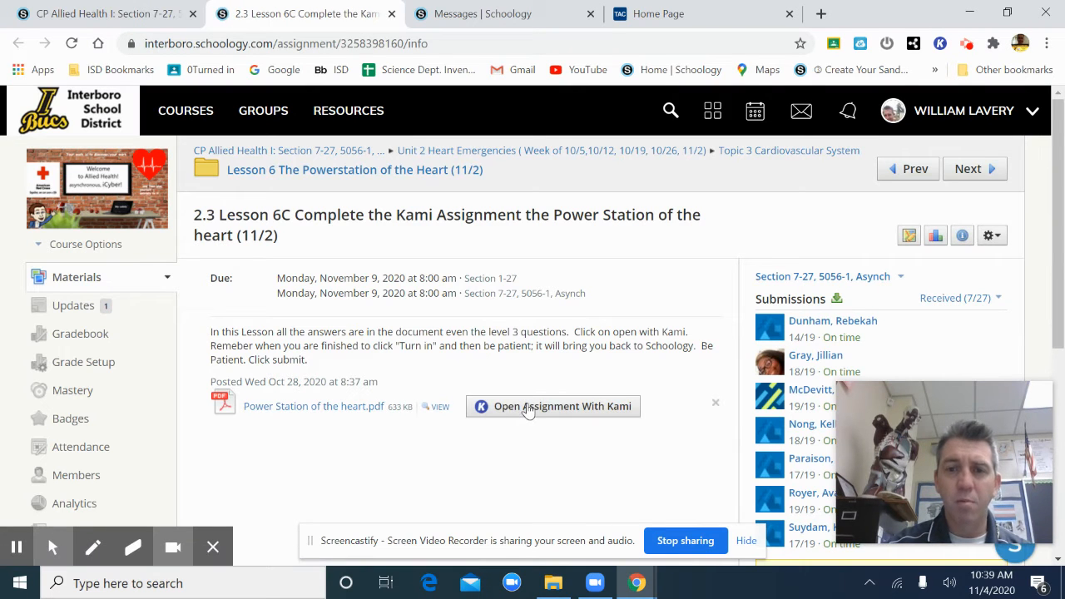
Step: Launch the Power Station of the heart worksheet in Kami
{"action": "left_click", "coordinate": [563, 406]}
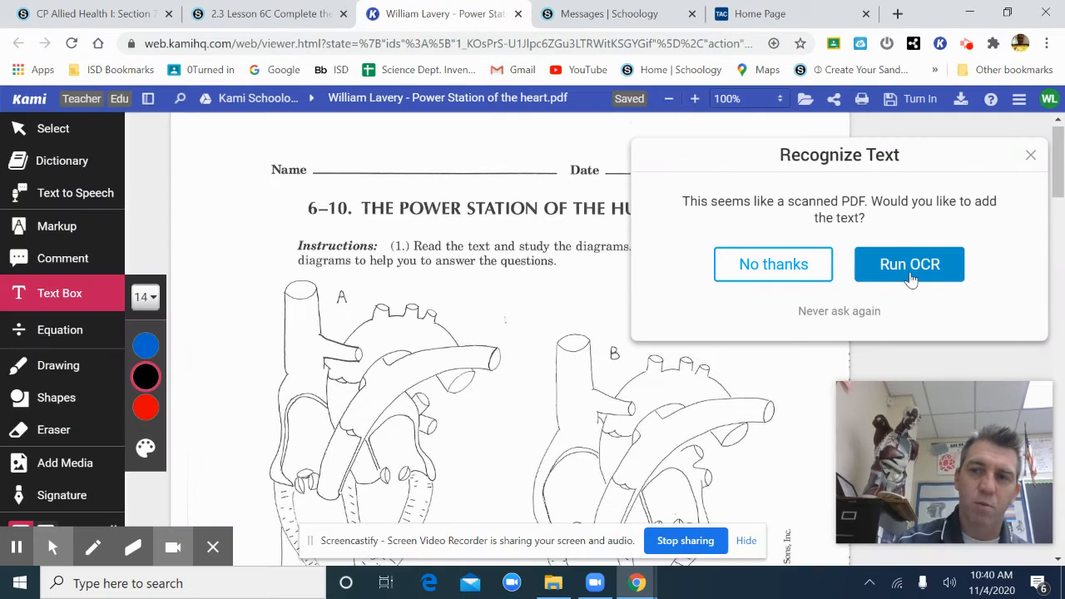
Step: Dismiss the Recognize Text prompt and scroll down to heart diagrams A and B
{"action": "left_click", "coordinate": [773, 264]}
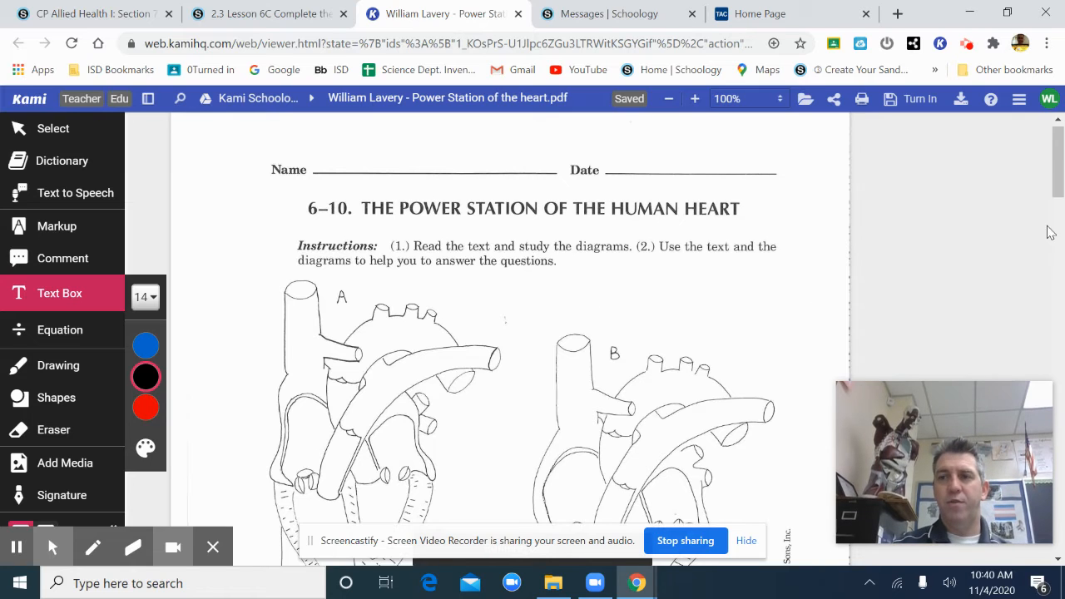
{"action": "scroll", "scroll_direction": "down", "scroll_amount": 3}
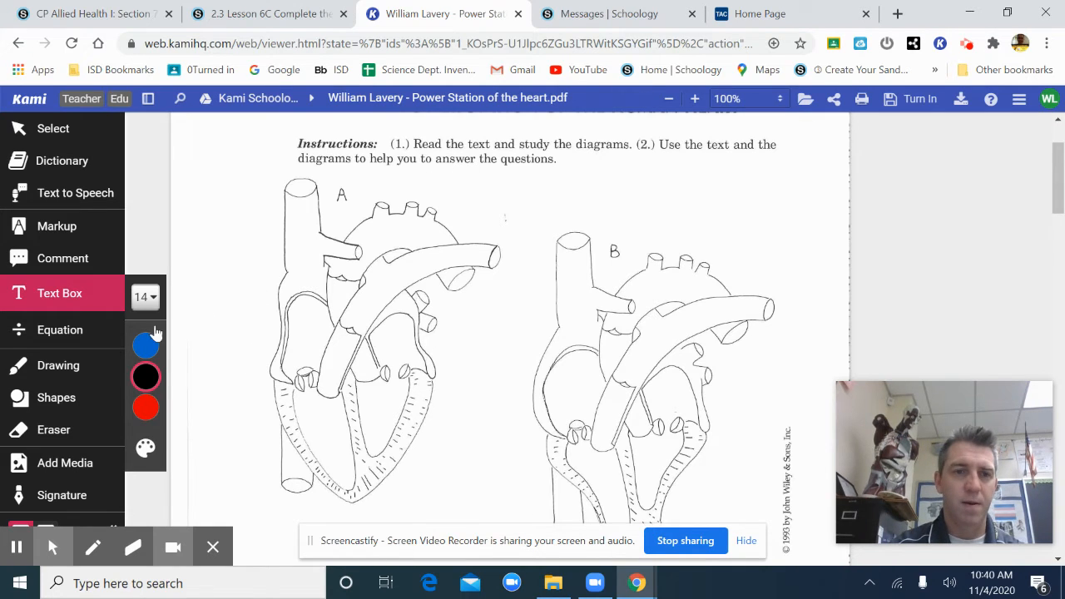
Step: Draw black freehand strokes over the atrium walls of heart diagram A
{"action": "left_click", "coordinate": [58, 365]}
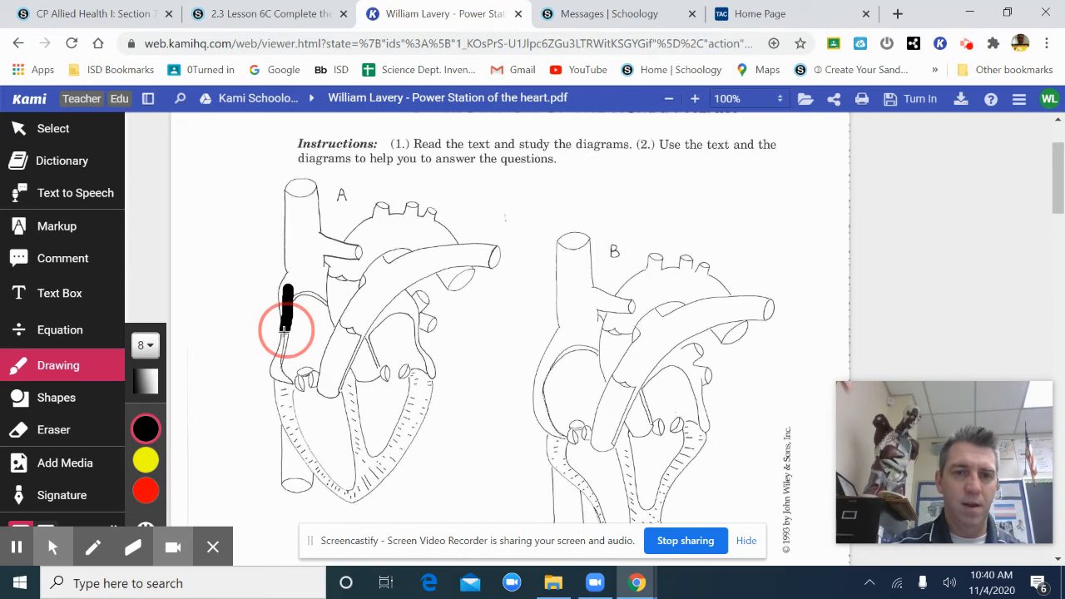
{"action": "left_click_drag", "start_coordinate": [287, 300], "coordinate": [279, 366]}
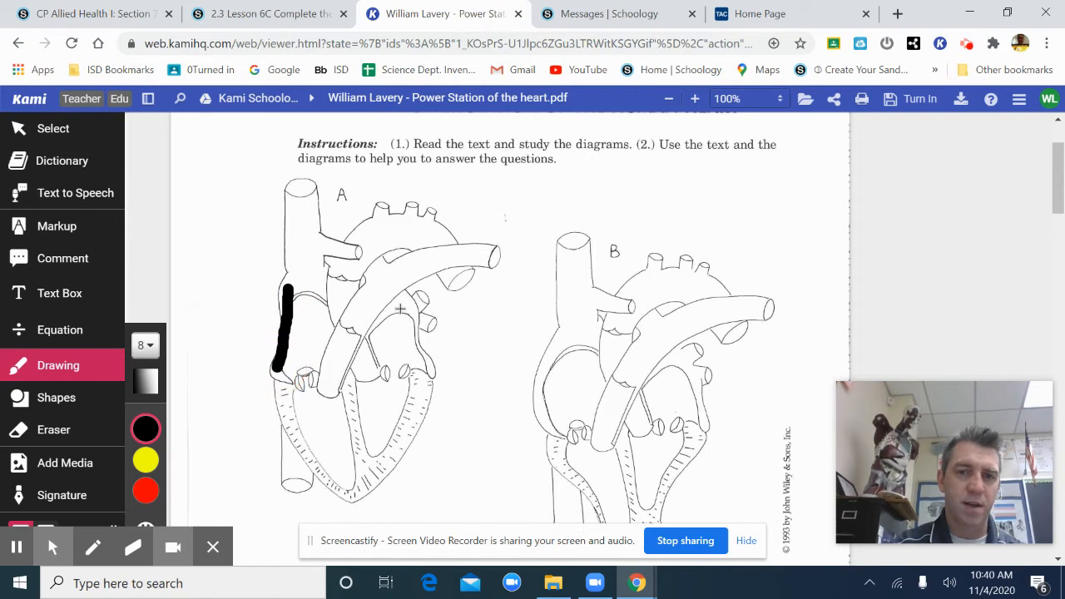
{"action": "left_click_drag", "start_coordinate": [403, 299], "coordinate": [420, 371]}
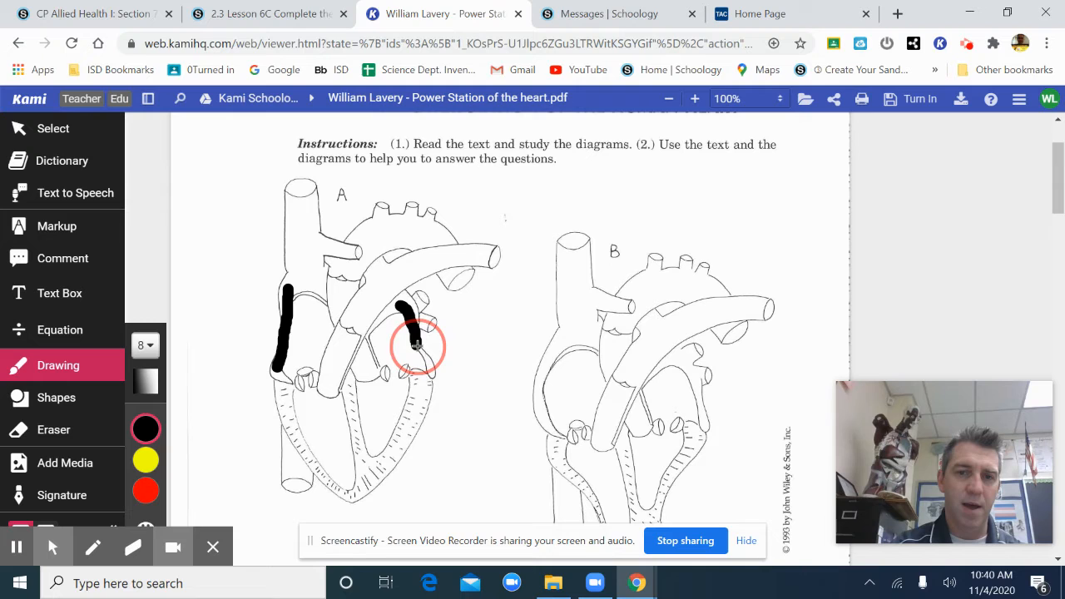
{"action": "left_click_drag", "start_coordinate": [403, 304], "coordinate": [433, 374]}
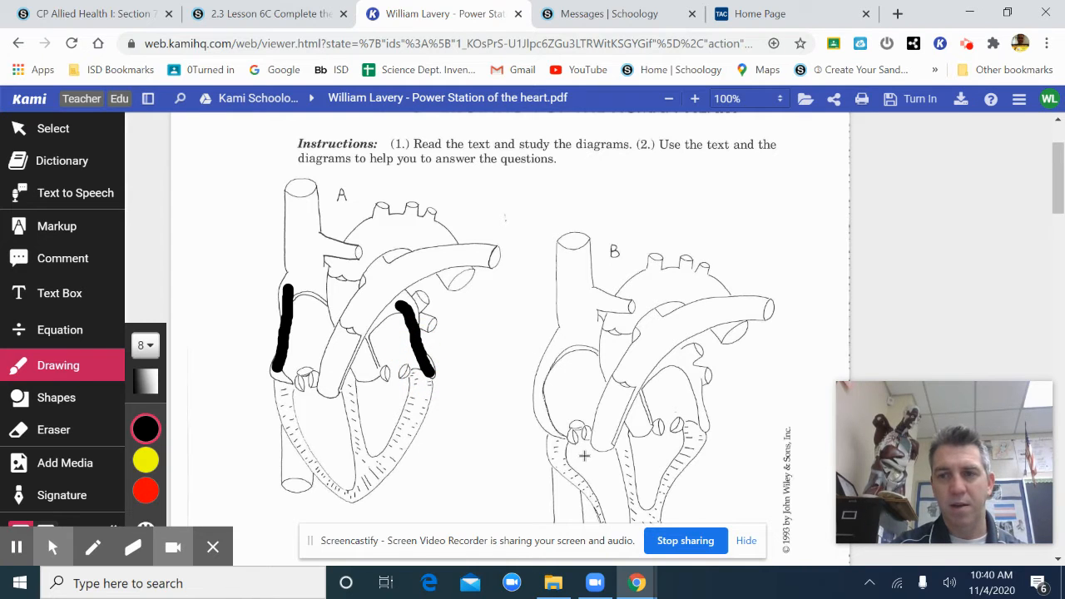
Step: Draw black strokes over the left and right ventricle walls of heart diagram B
{"action": "scroll", "scroll_direction": "down", "scroll_amount": 3}
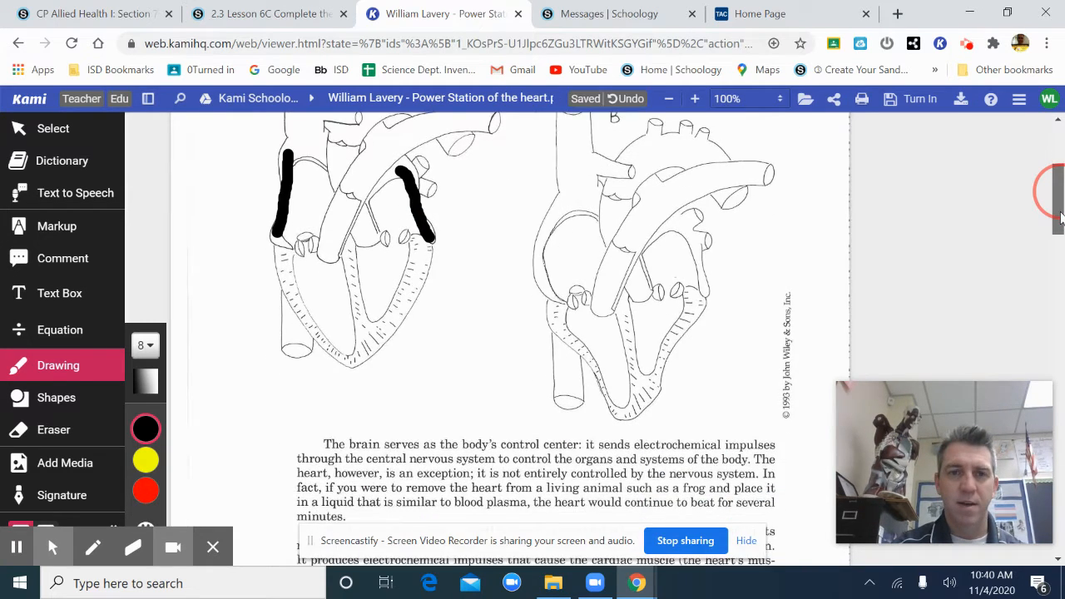
{"action": "scroll", "scroll_direction": "up", "scroll_amount": 3}
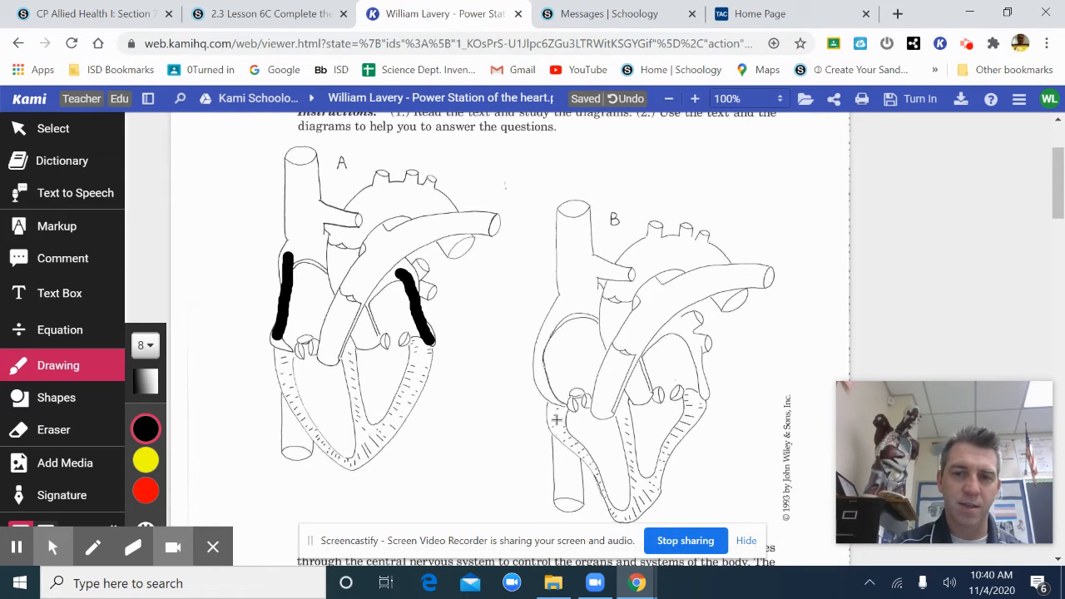
{"action": "left_click_drag", "start_coordinate": [566, 417], "coordinate": [587, 466]}
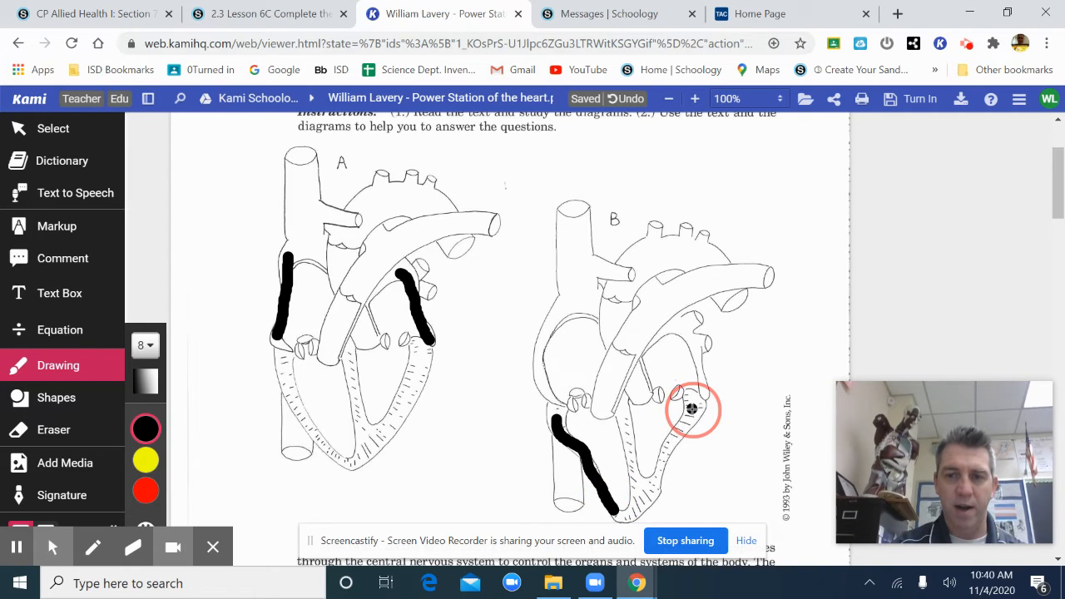
{"action": "left_click_drag", "start_coordinate": [687, 408], "coordinate": [645, 499]}
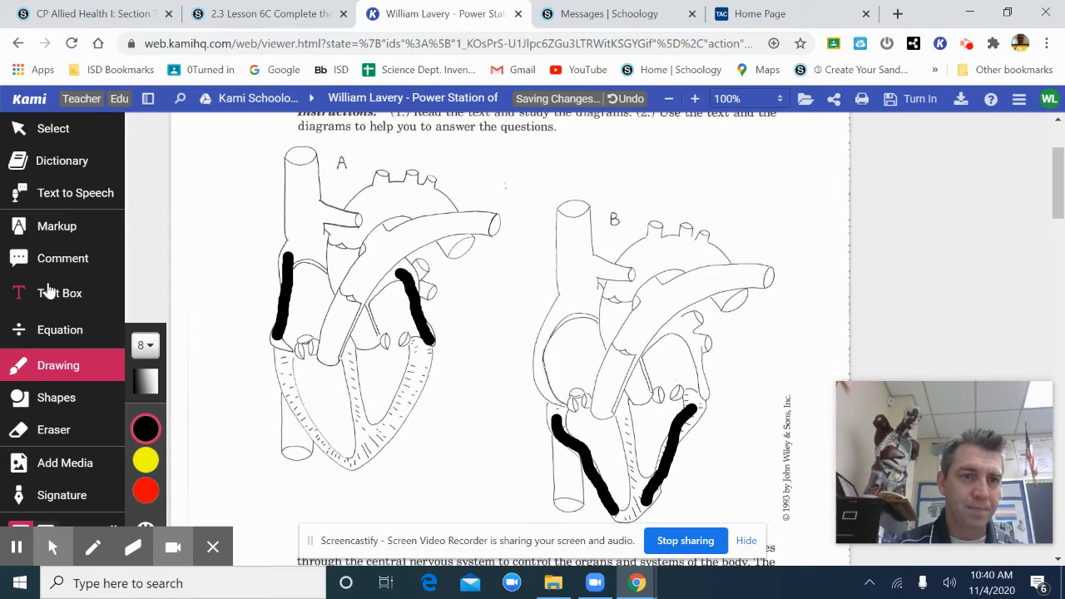
{"action": "left_click", "coordinate": [59, 293]}
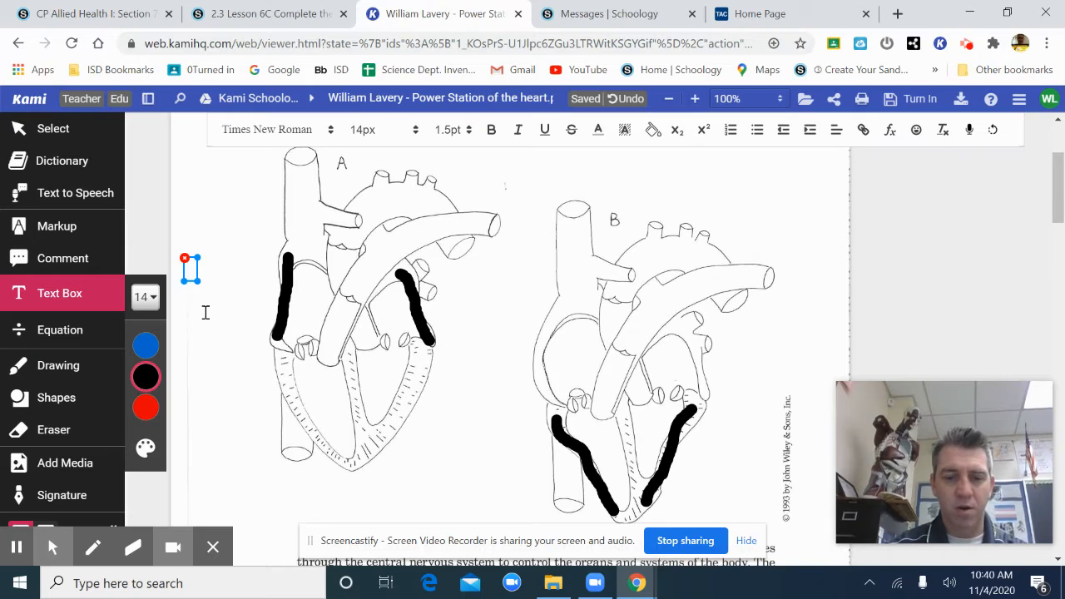
Step: Label heart A 'Atria systole (Contract)'
{"action": "type", "text": "Atria"}
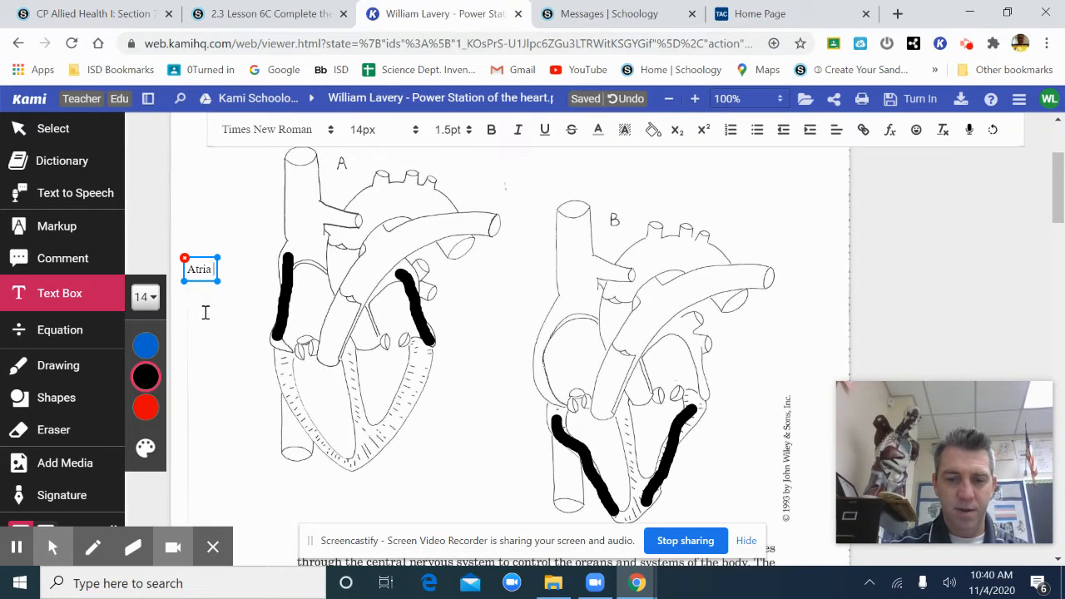
{"action": "type", "text": "systole"}
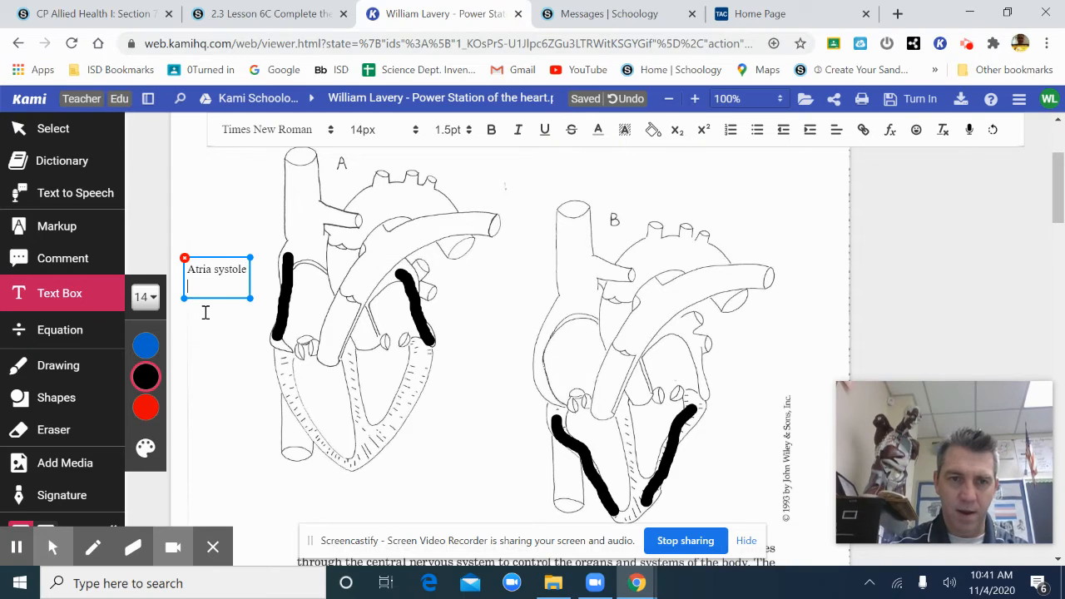
{"action": "type", "text": "(Co"}
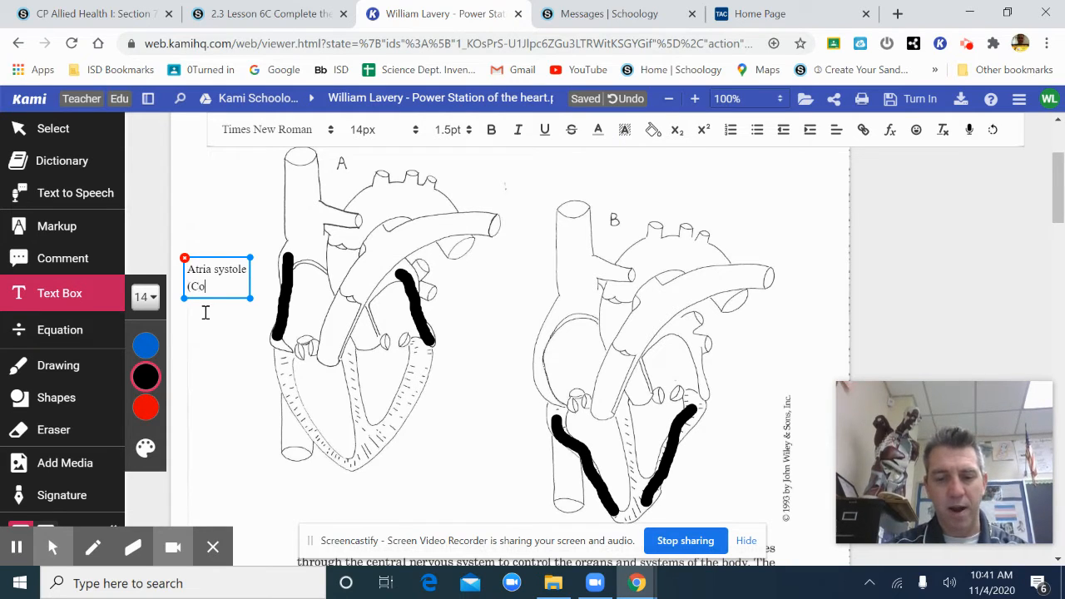
{"action": "type", "text": "n"}
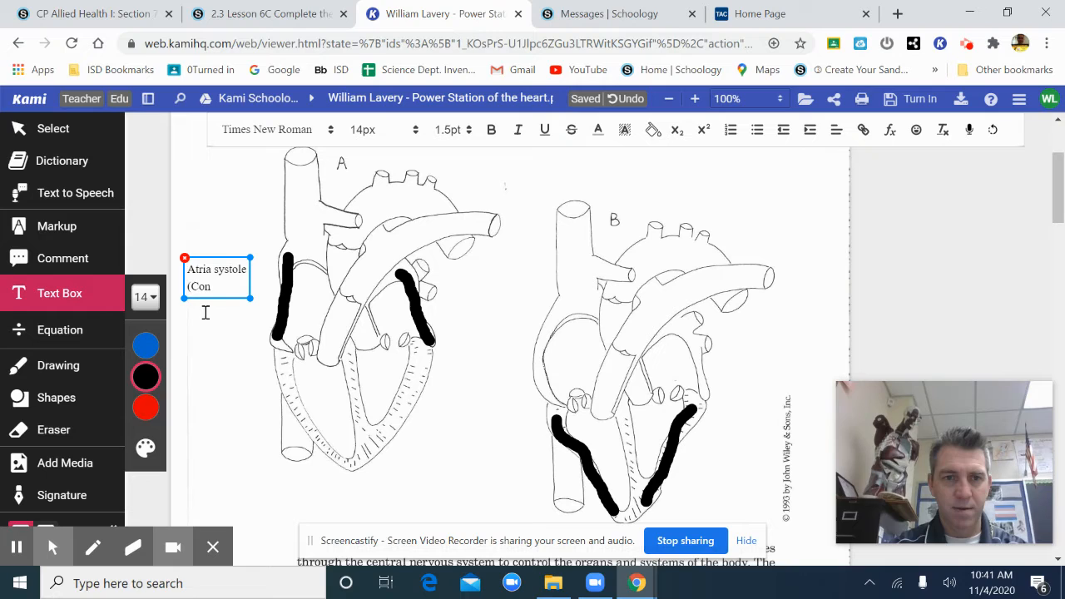
{"action": "type", "text": "trac"}
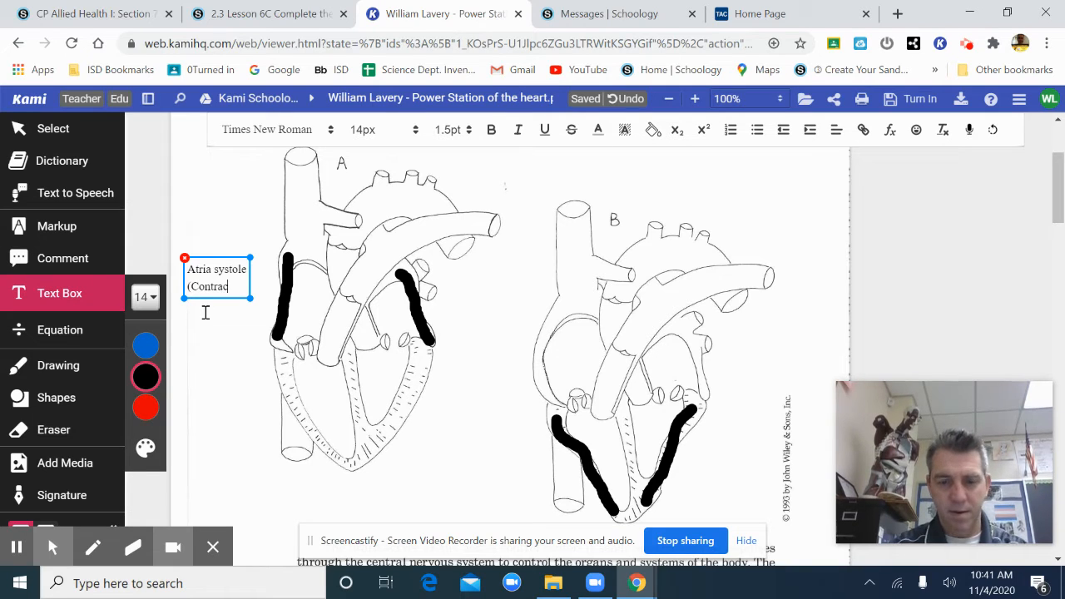
{"action": "type", "text": "t)"}
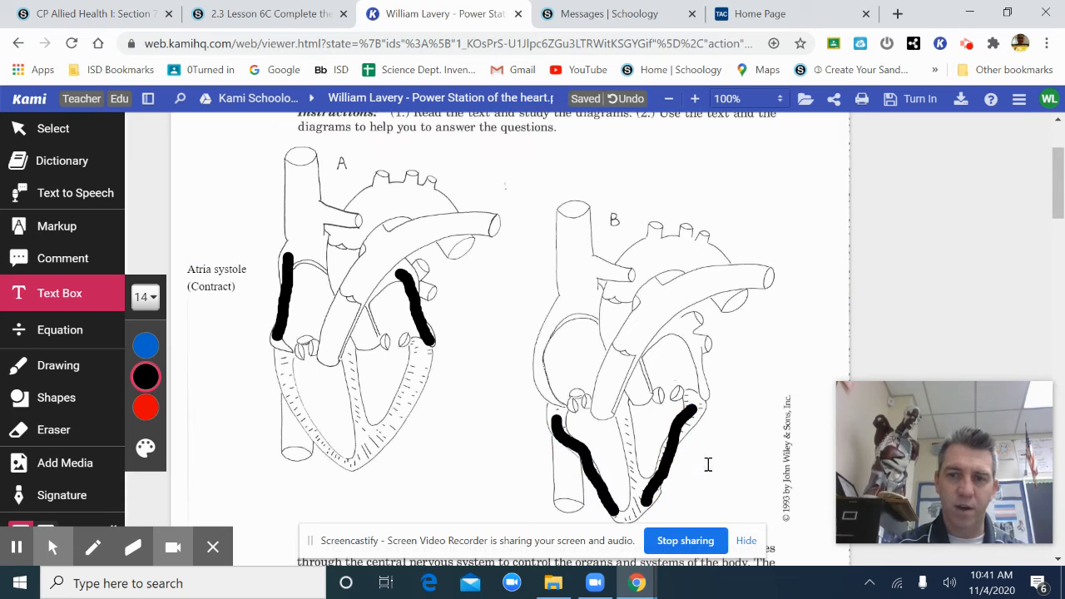
Step: Type a 'Ventricular systole (Contract)' label beside heart B's ventricles
{"action": "left_click", "coordinate": [701, 456]}
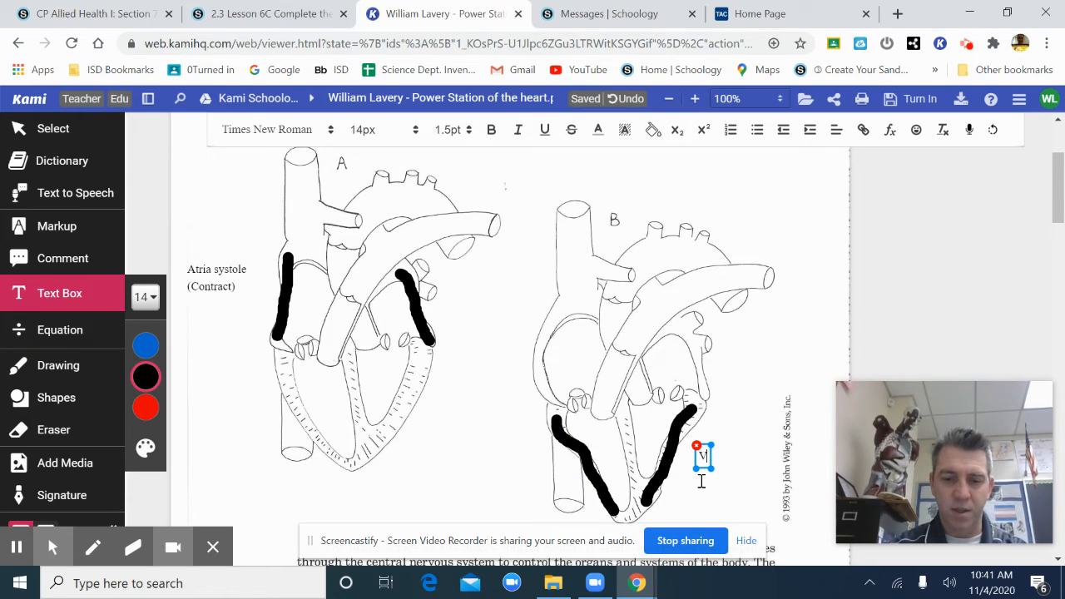
{"action": "type", "text": "entricular systol"}
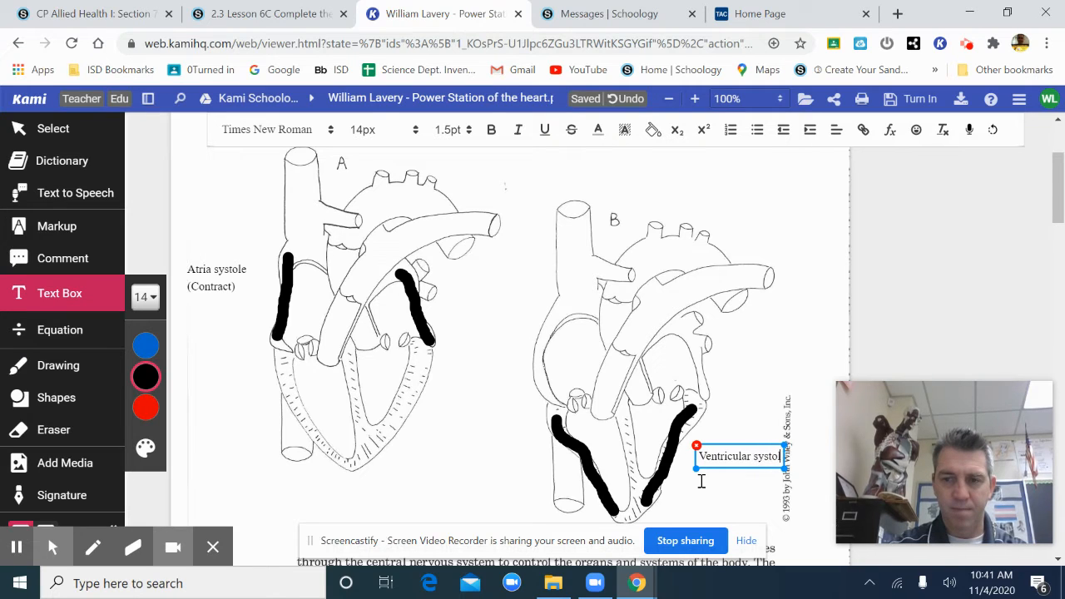
{"action": "type", "text": "Co"}
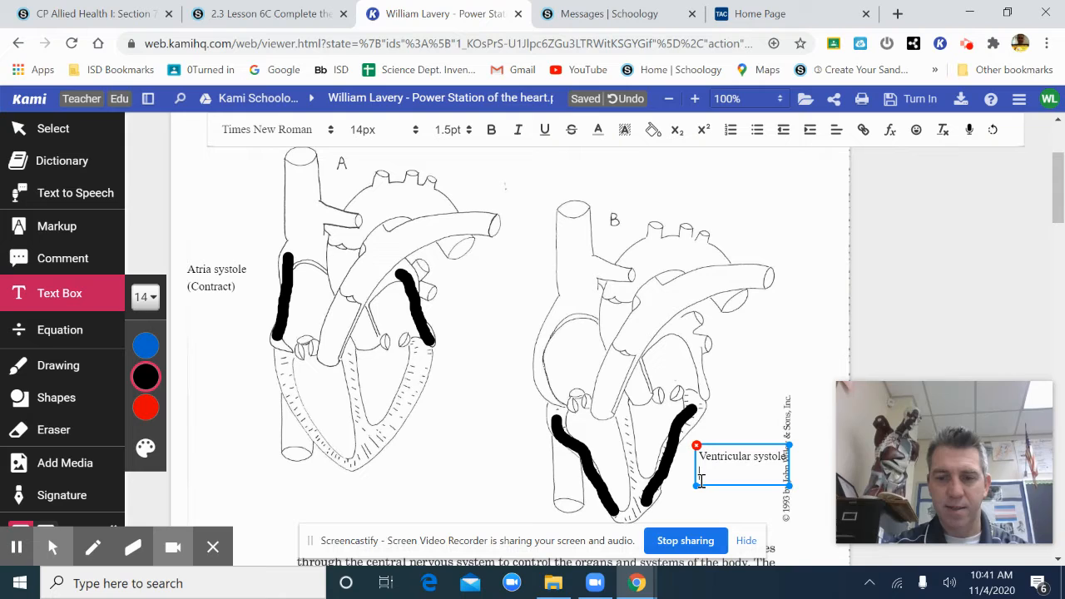
{"action": "type", "text": "(Contr"}
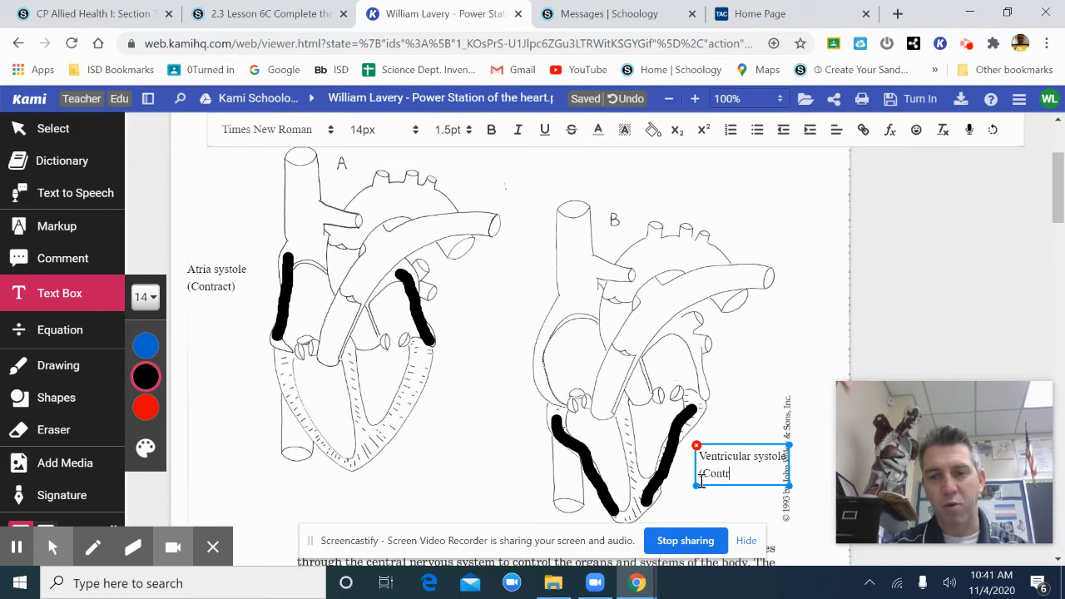
{"action": "type", "text": "act"}
{"action": "type", "text": "Ventricular Diastole"}
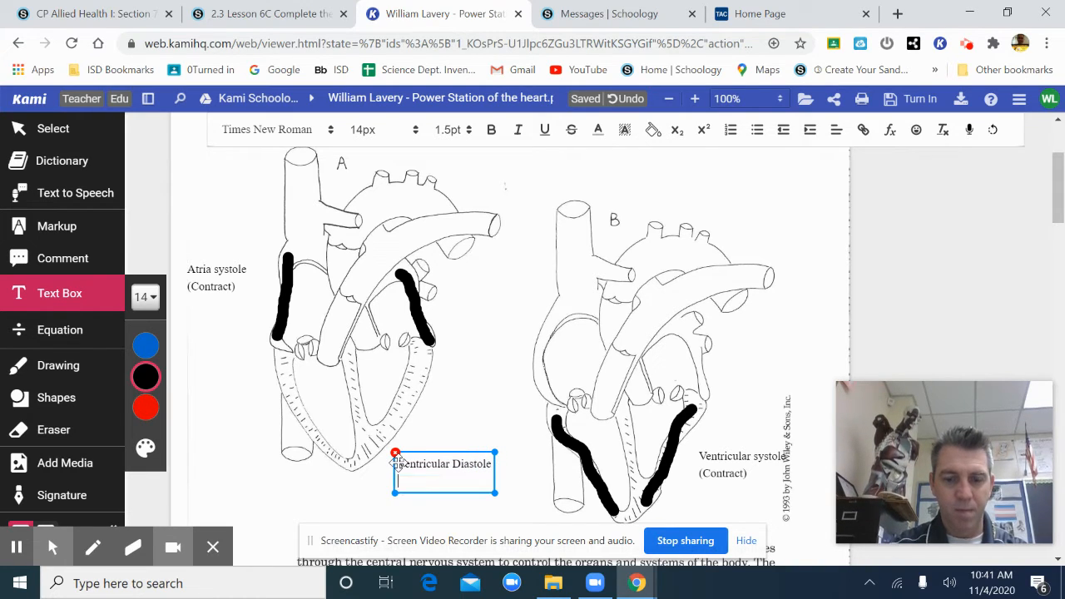
Step: Correct heart A's second label to read 'Ventricular Diastole (Relaxed)'
{"action": "type", "text": "(Contr"}
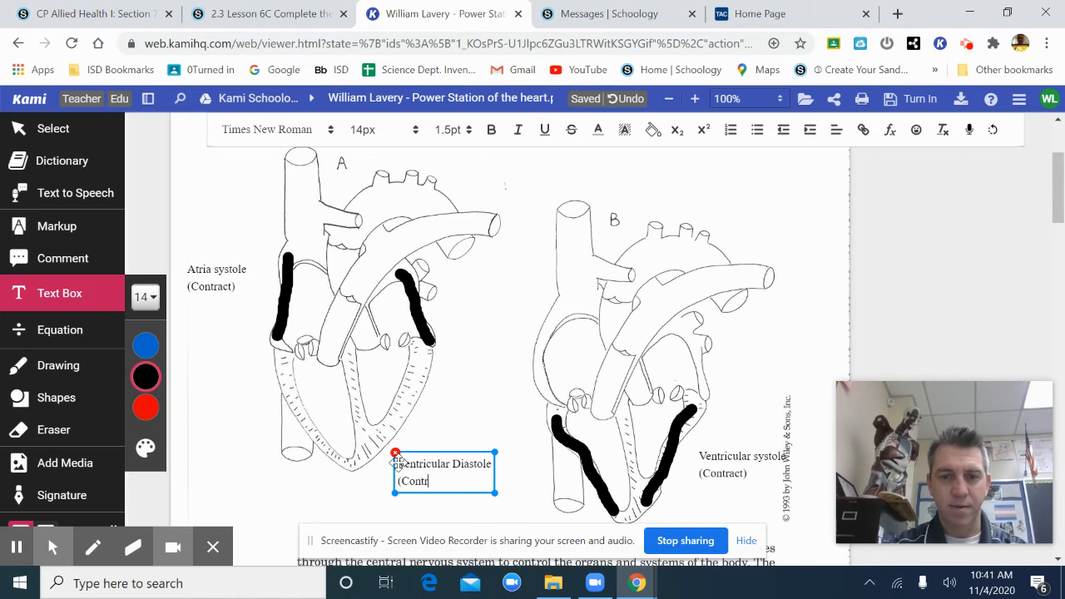
{"action": "key", "text": "Backspace"}
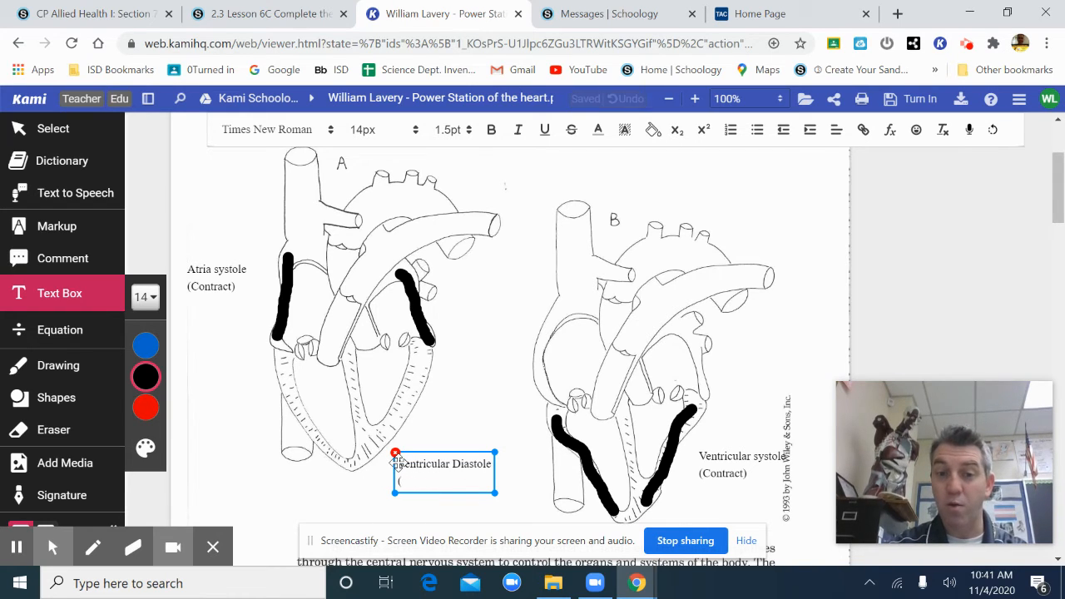
{"action": "type", "text": "Rela"}
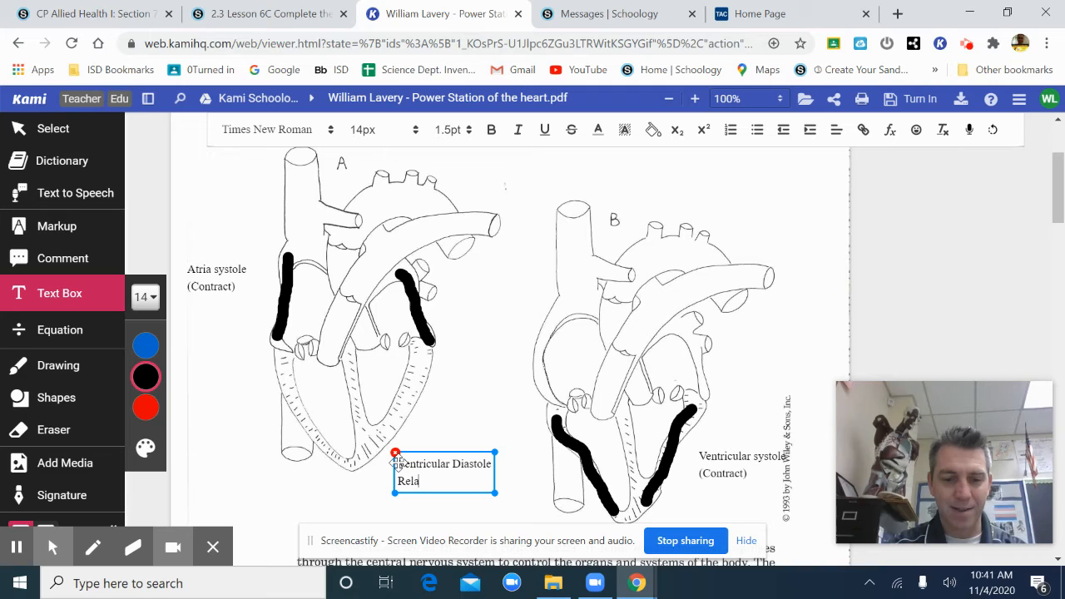
{"action": "type", "text": "xed)"}
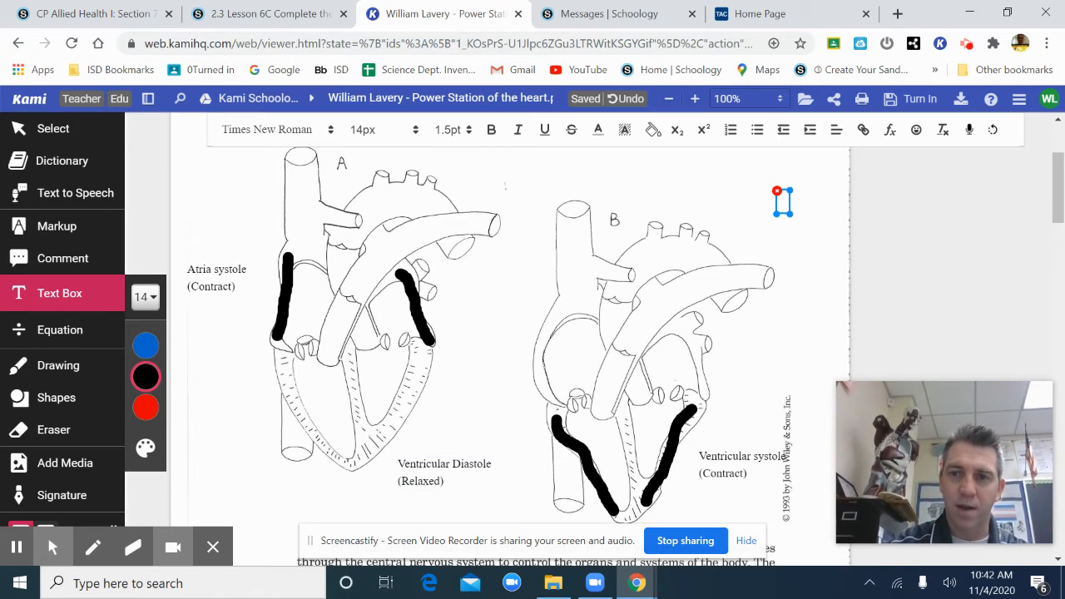
Step: Add a two-line 'Atria diastole (Relax)' label beside heart B
{"action": "type", "text": "Atria diastol"}
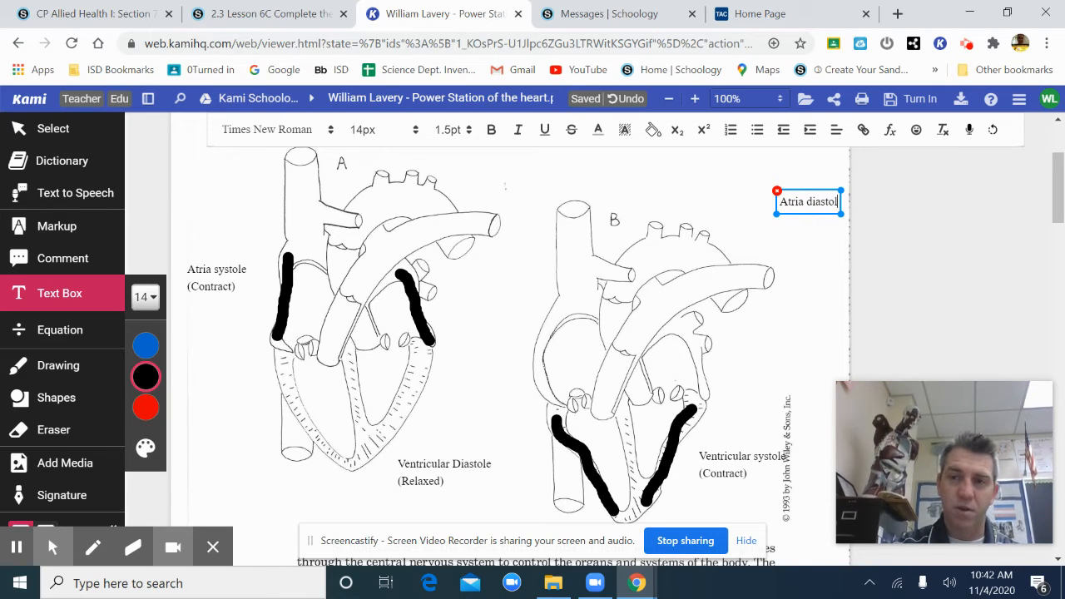
{"action": "key", "text": "enter"}
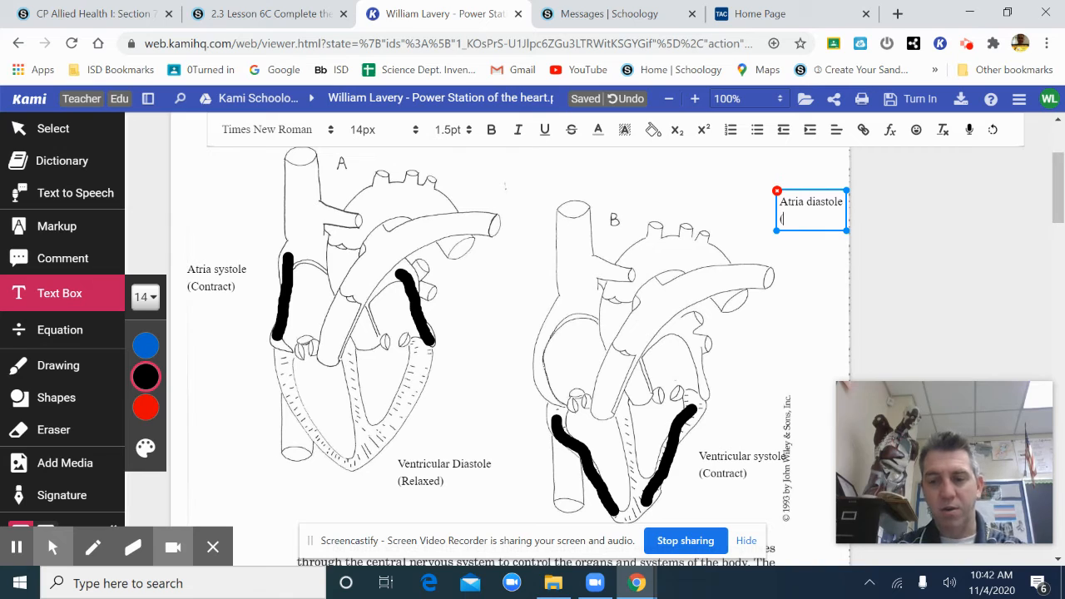
{"action": "type", "text": "(Relax"}
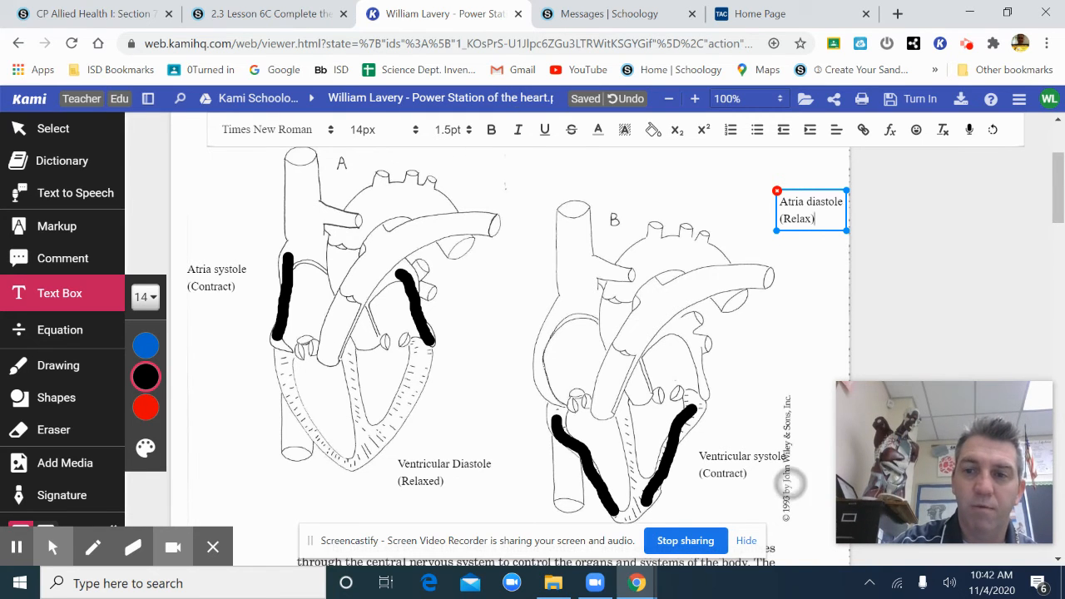
Step: Scroll past the reading and Level One questions to the Level Two Questions
{"action": "scroll", "scroll_direction": "down", "scroll_amount": 3}
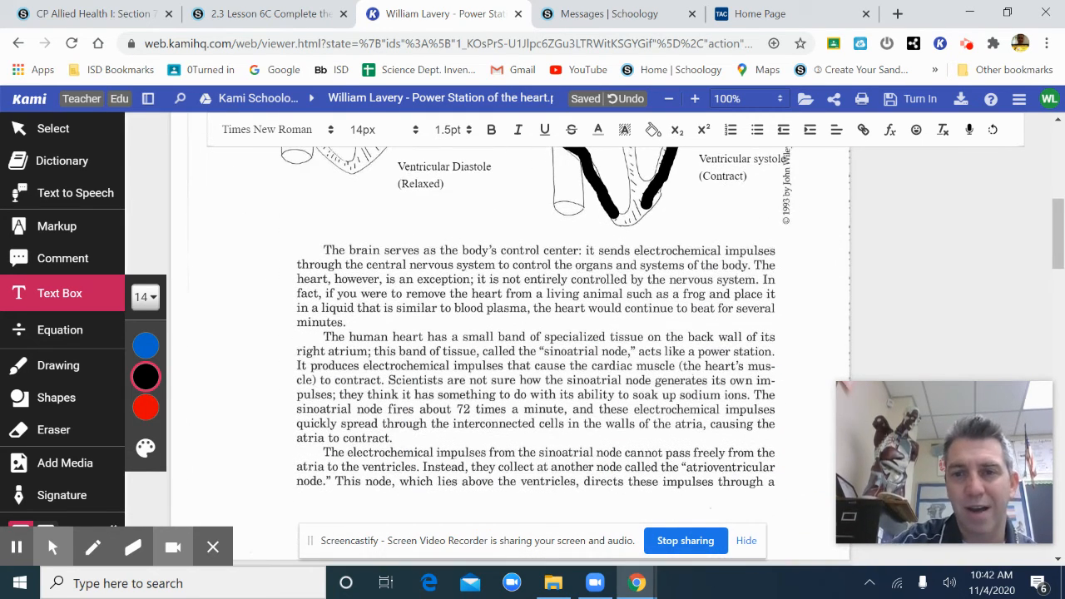
{"action": "scroll", "scroll_direction": "down", "scroll_amount": 3}
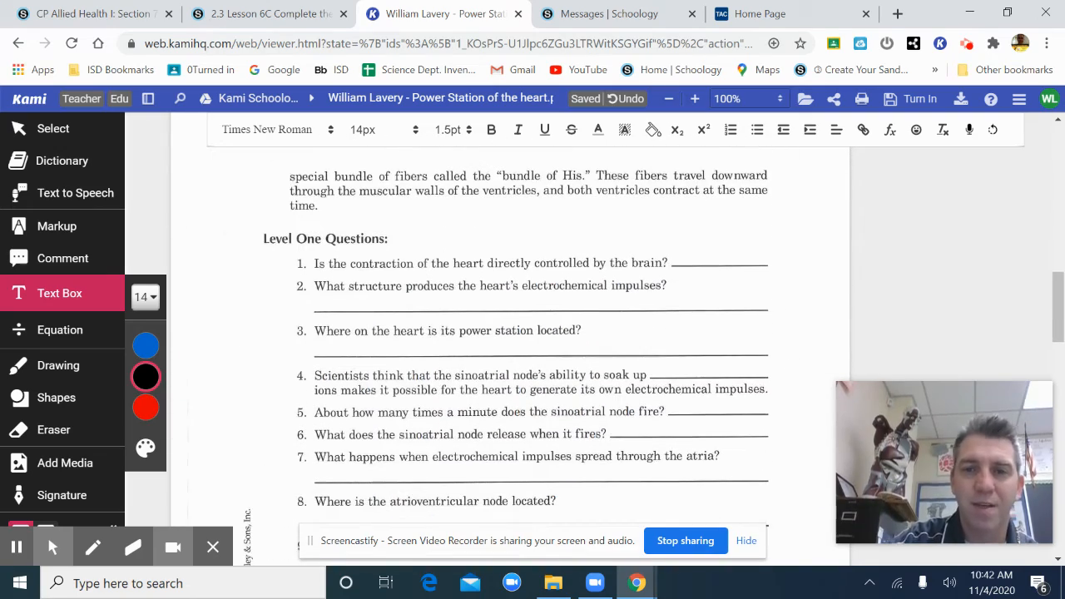
{"action": "scroll", "scroll_direction": "down", "scroll_amount": 3}
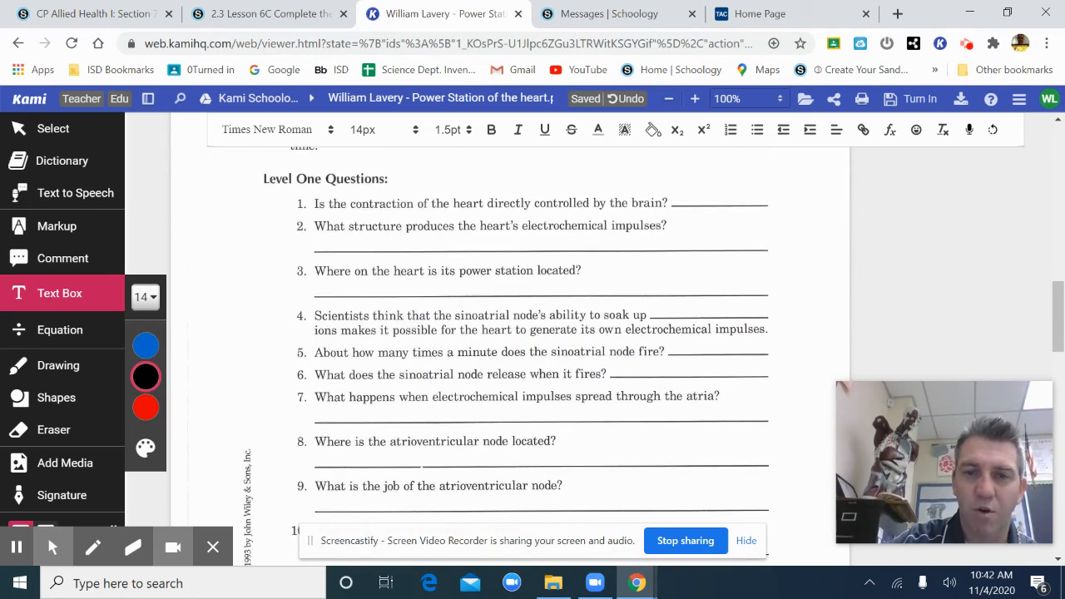
{"action": "scroll", "scroll_direction": "down", "scroll_amount": 3}
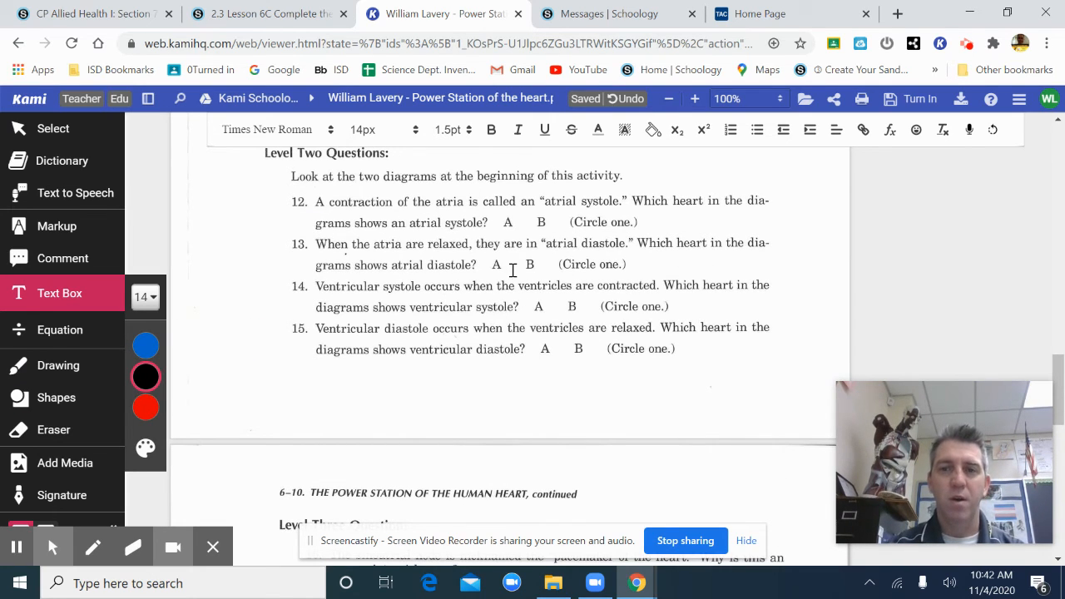
{"action": "mouse_move", "coordinate": [289, 275]}
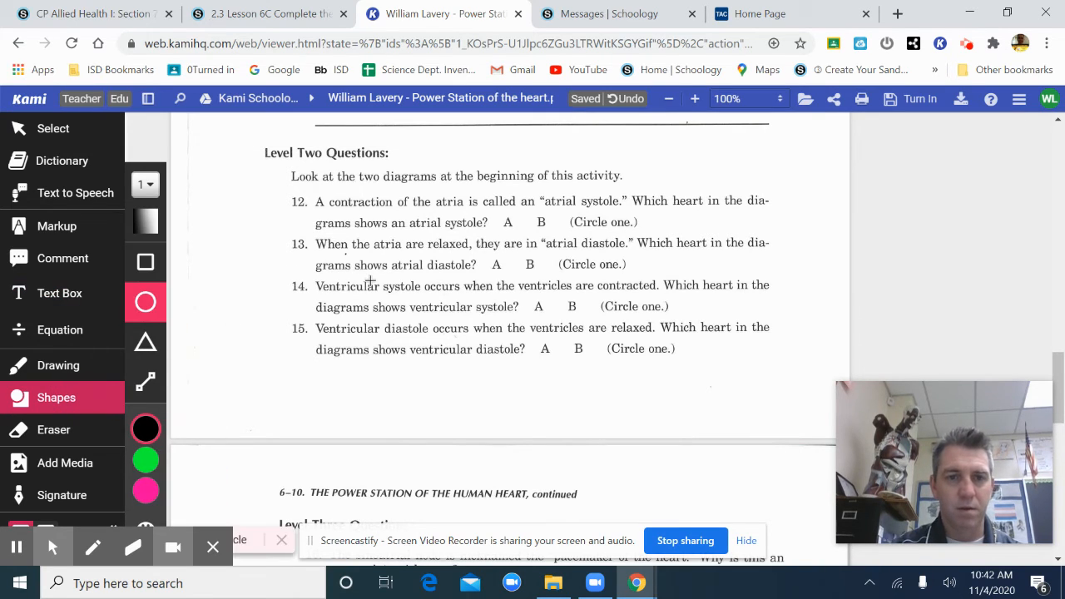
Step: Circle answers A for question 12, B for 13, B for 14 and A for 15
{"action": "left_click", "coordinate": [507, 226]}
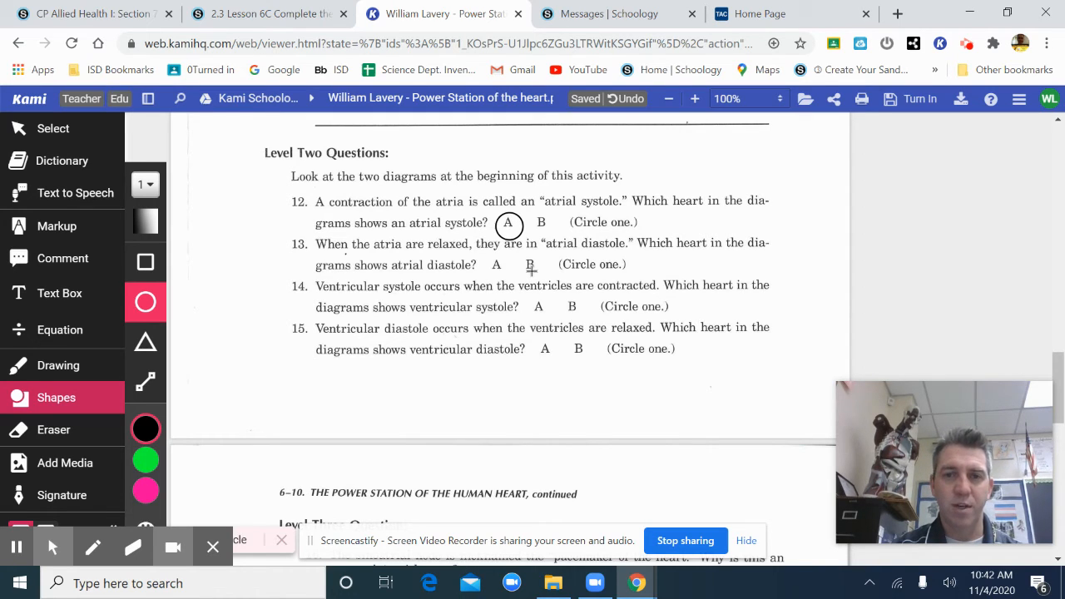
{"action": "left_click", "coordinate": [531, 269]}
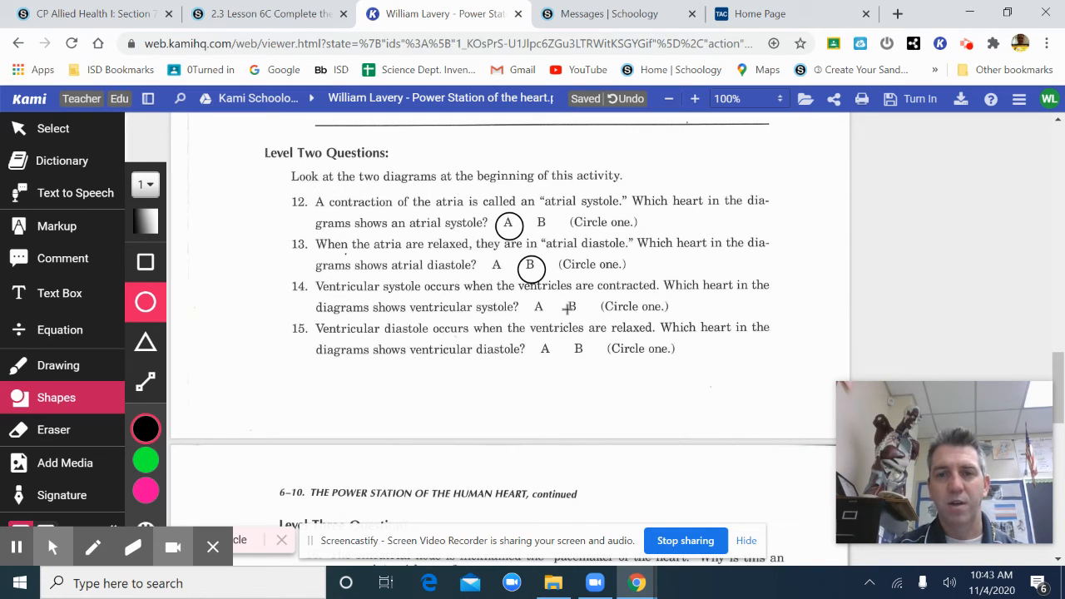
{"action": "left_click", "coordinate": [569, 307]}
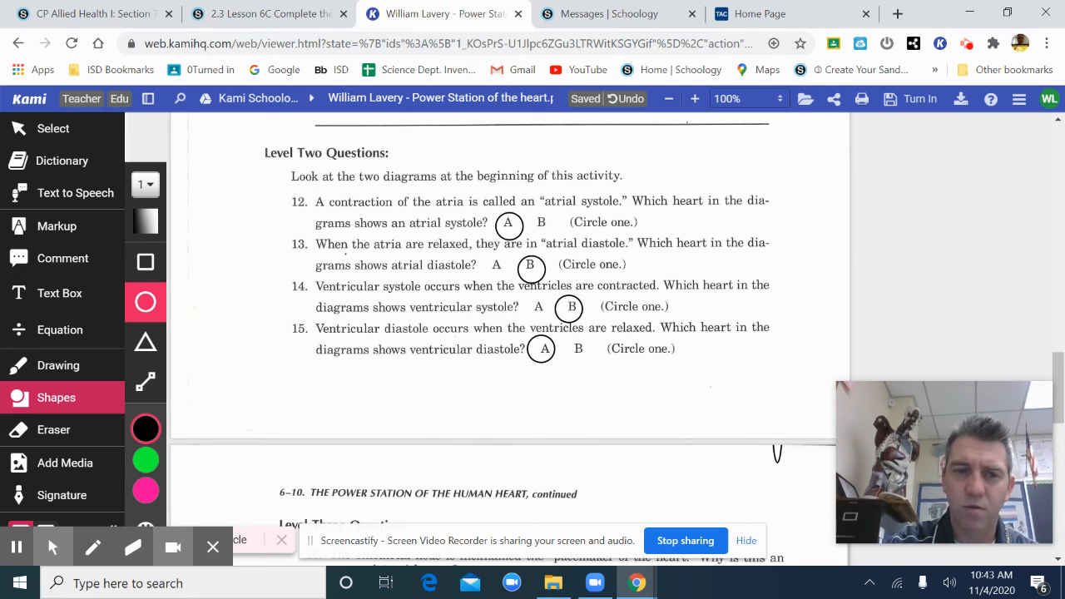
{"action": "left_click", "coordinate": [54, 128]}
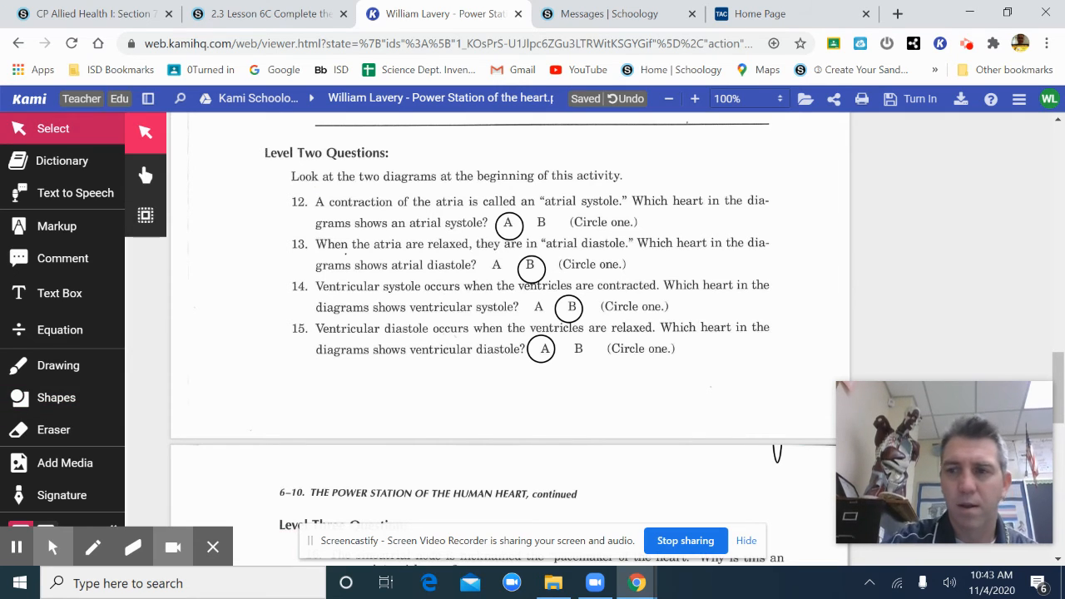
Step: Scroll past the Level Three question down to the unlabeled Diagram C heart
{"action": "scroll", "scroll_direction": "down", "scroll_amount": 3}
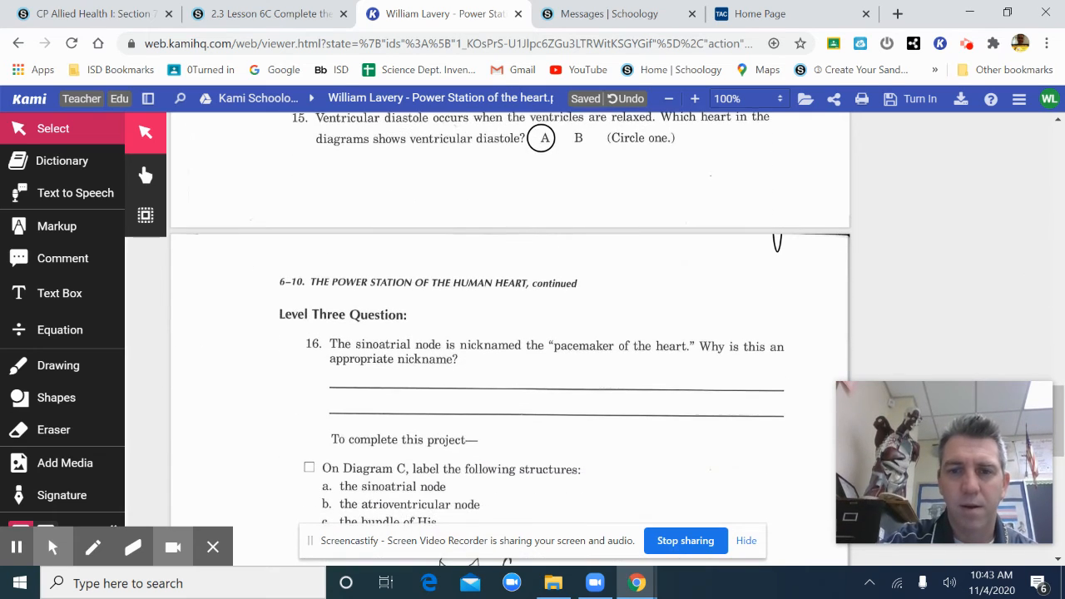
{"action": "scroll", "scroll_direction": "down", "scroll_amount": 3}
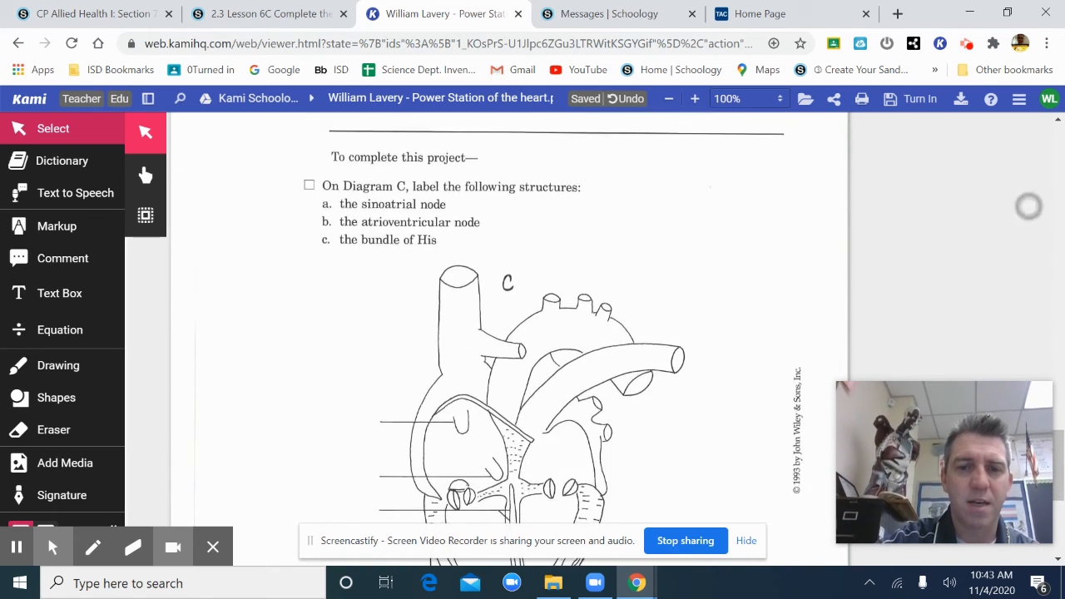
{"action": "scroll", "scroll_direction": "down", "scroll_amount": 3}
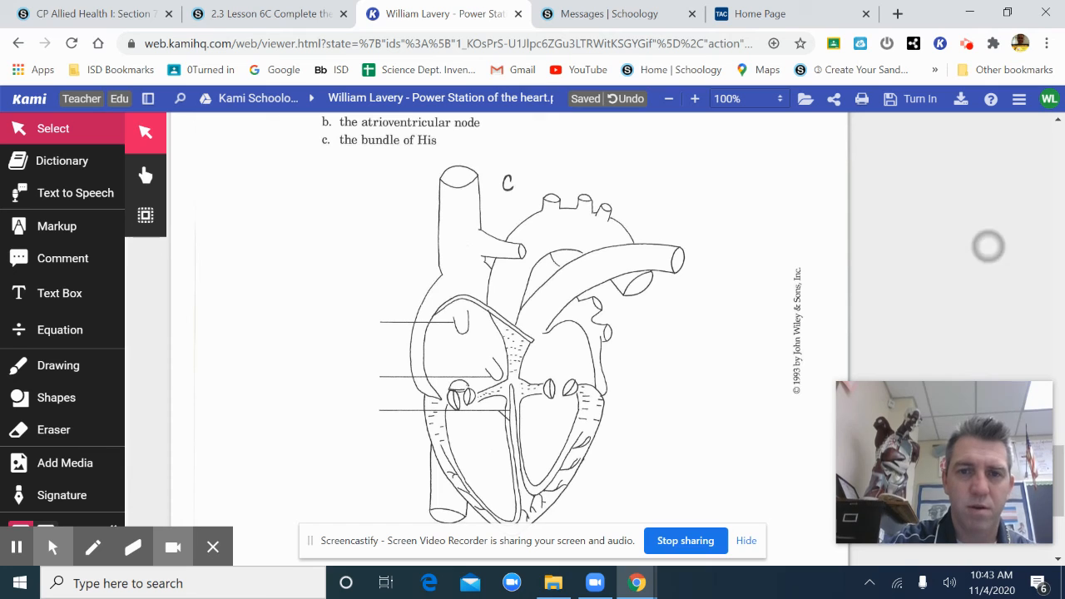